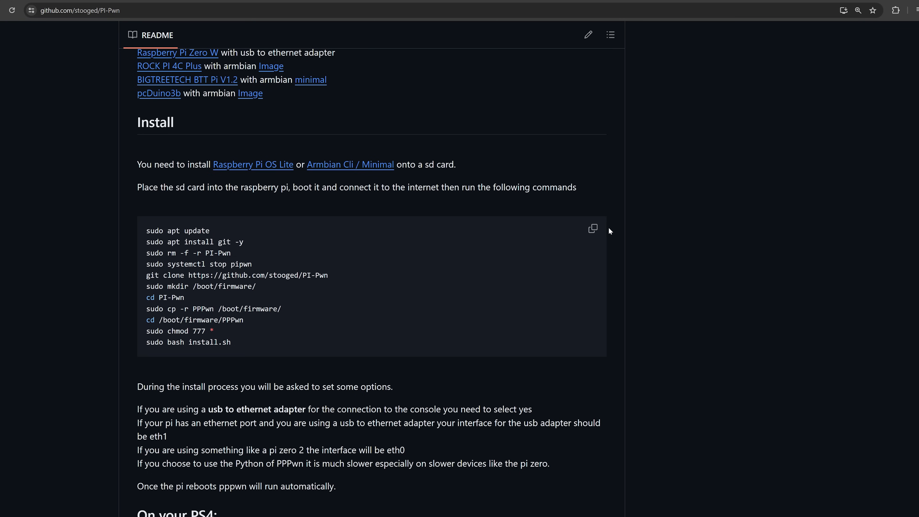
mouse_move(593, 229)
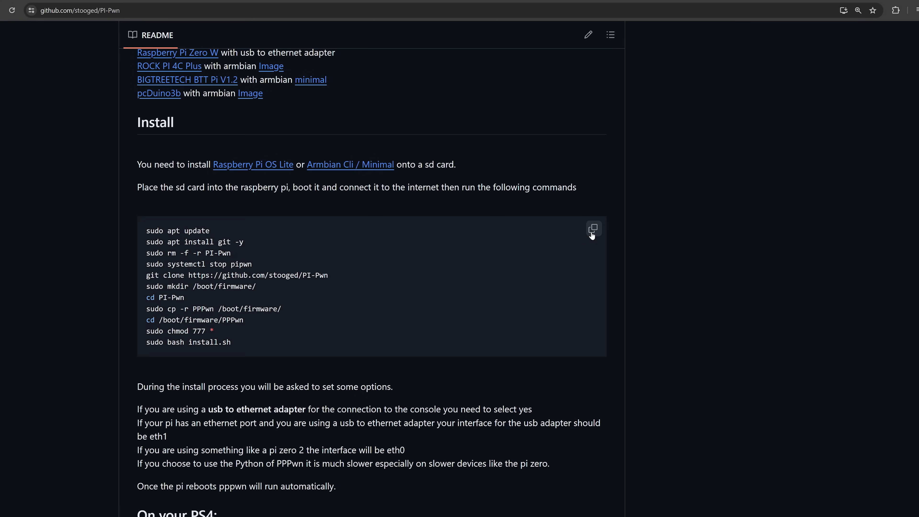
mouse_move(593, 235)
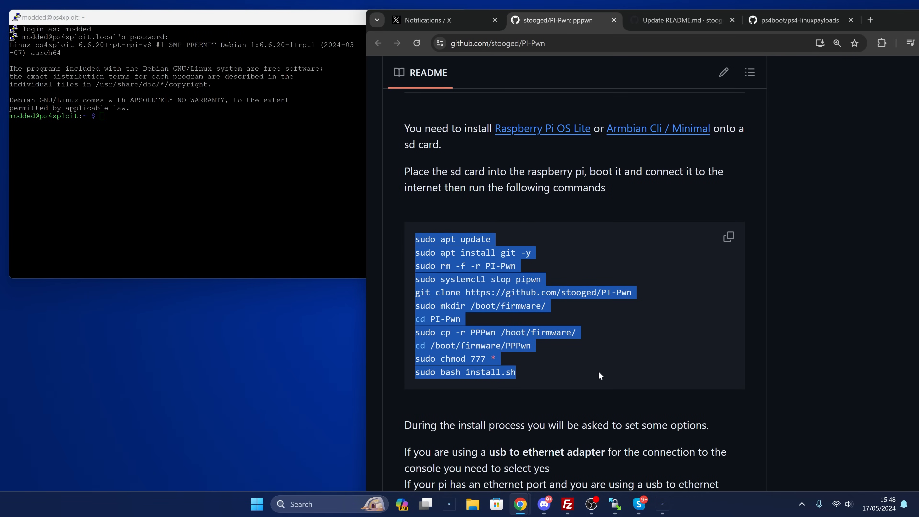
Paste and run the PI-Pwn install commands in the Pi session so the package update begins.
click(729, 237)
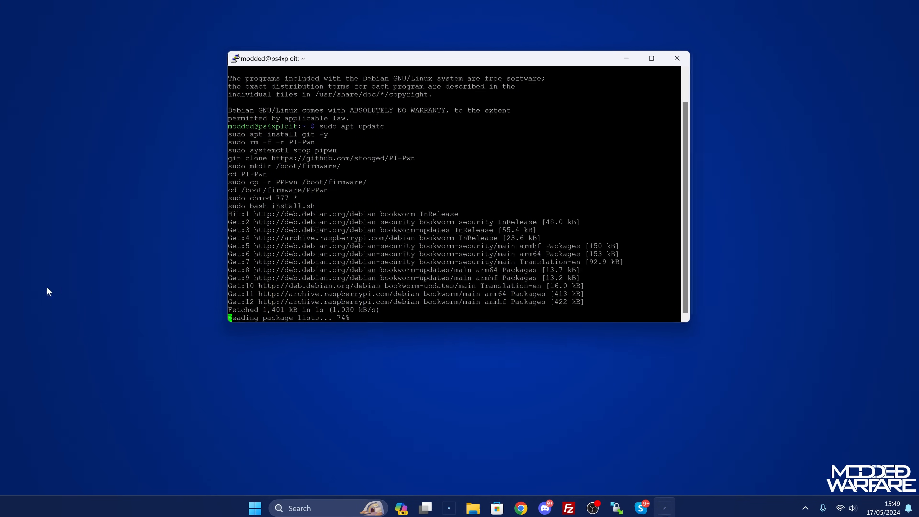
click(651, 58)
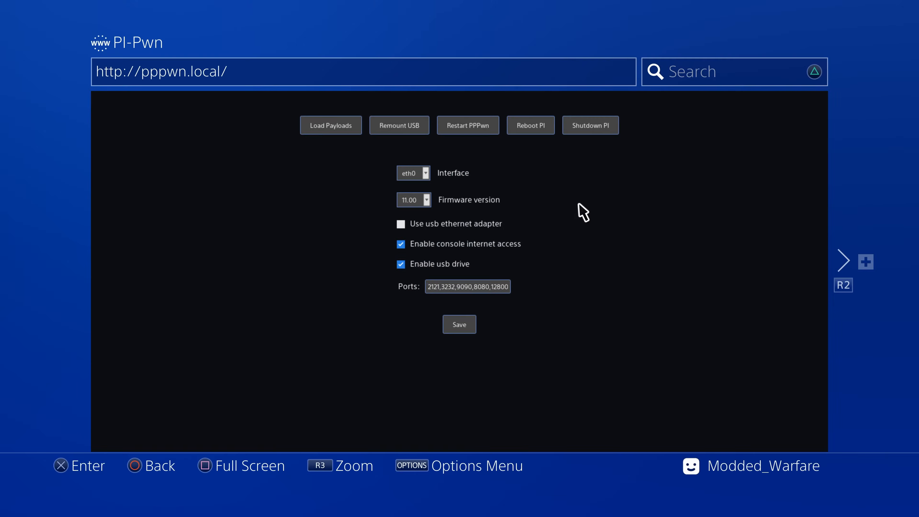
mouse_move(204, 118)
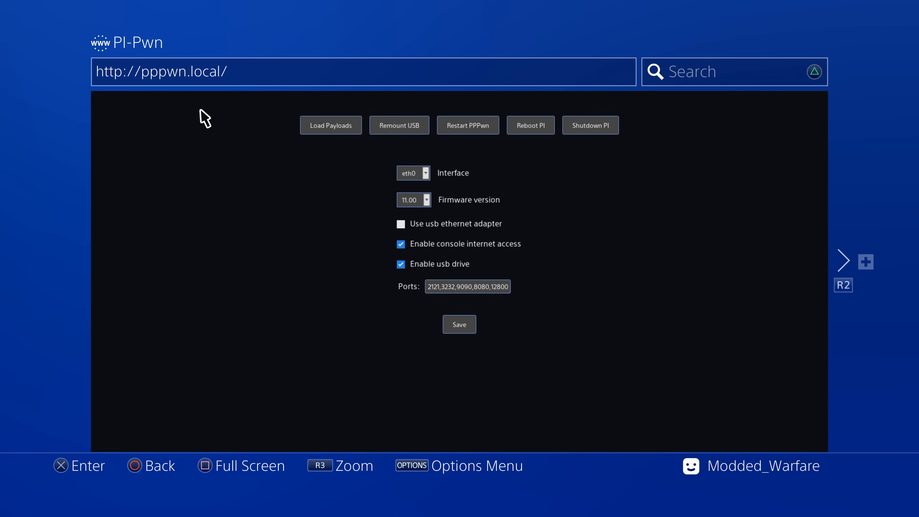
mouse_move(163, 99)
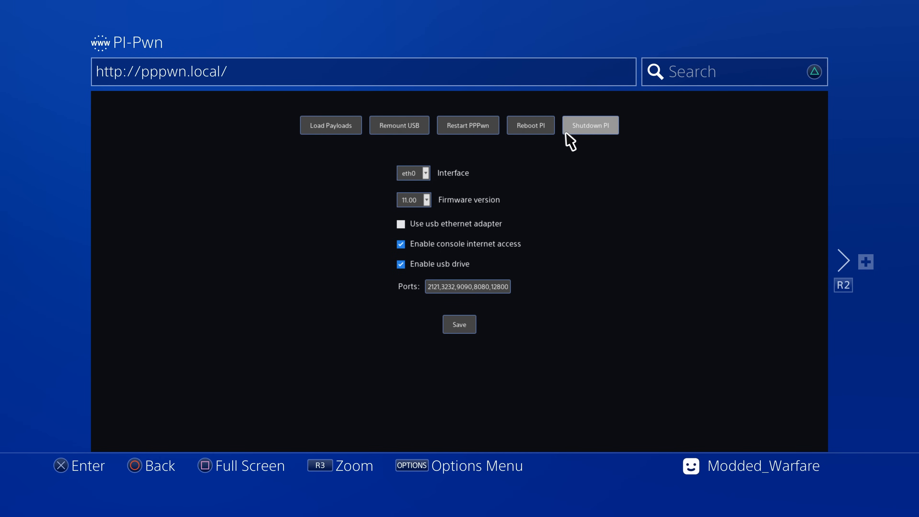
mouse_move(600, 141)
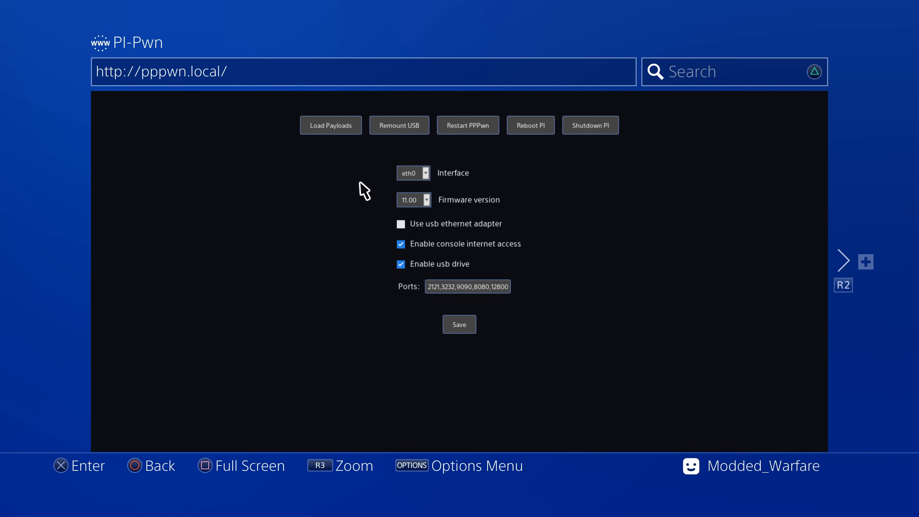
mouse_move(397, 225)
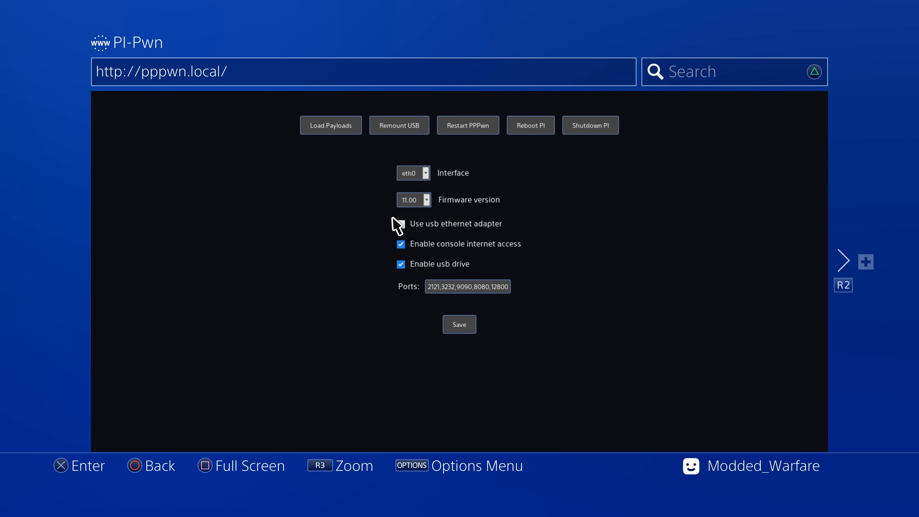
click(401, 224)
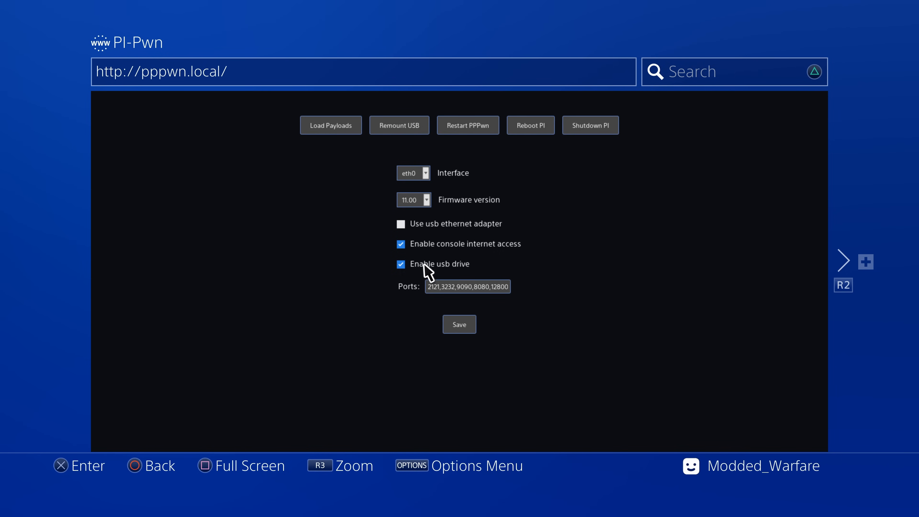
mouse_move(364, 270)
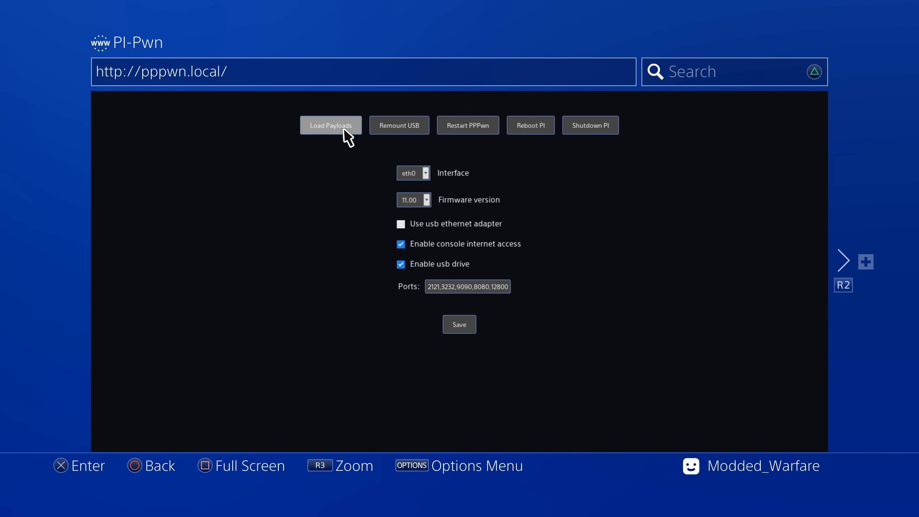
Load the payloads list and send ps4-disable-updates.bin to the console.
click(330, 125)
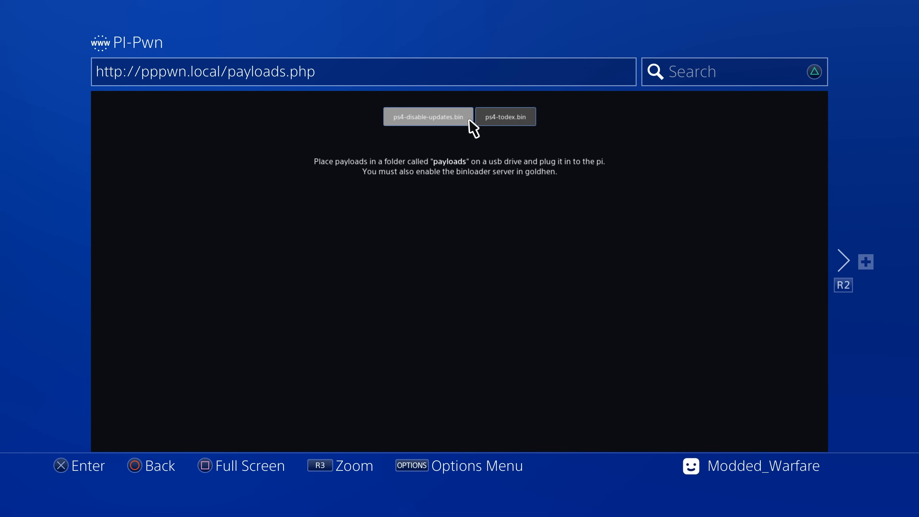
click(429, 117)
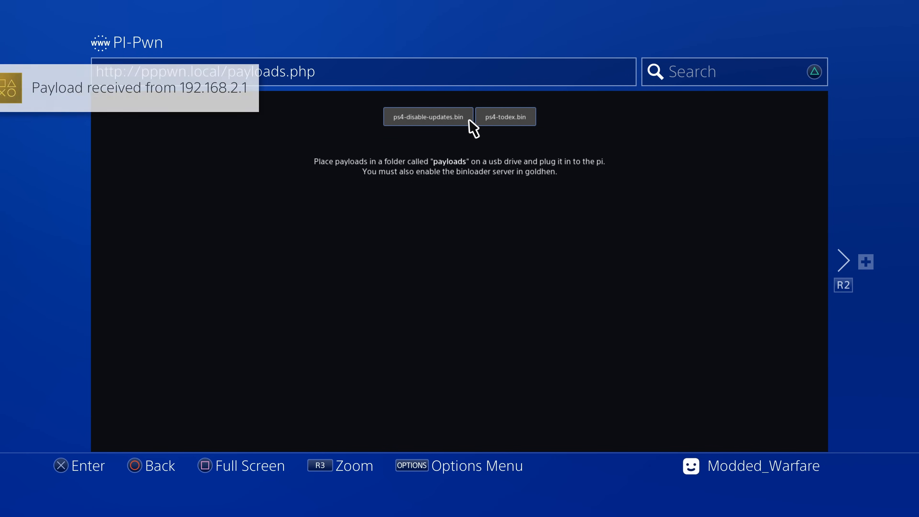
click(428, 117)
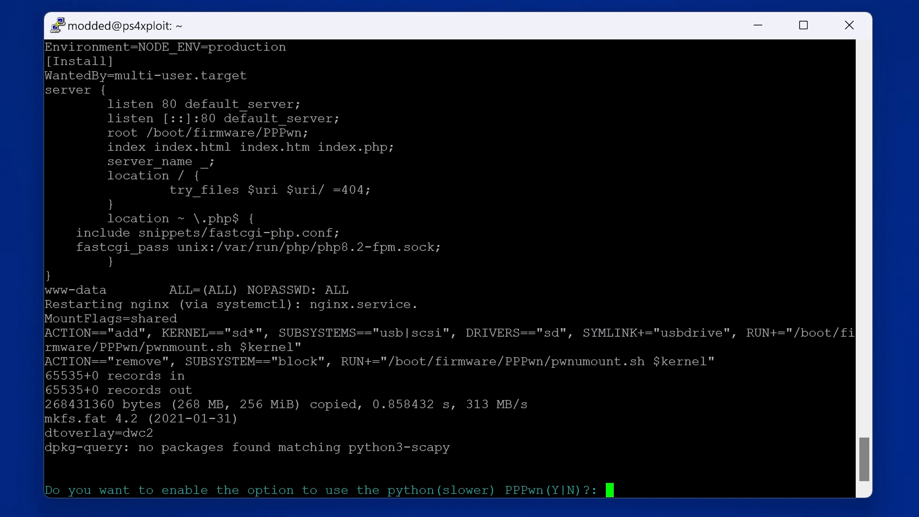
Answer N to the Python PPPwn option and Y to console internet access after PPPwn.
text(N)
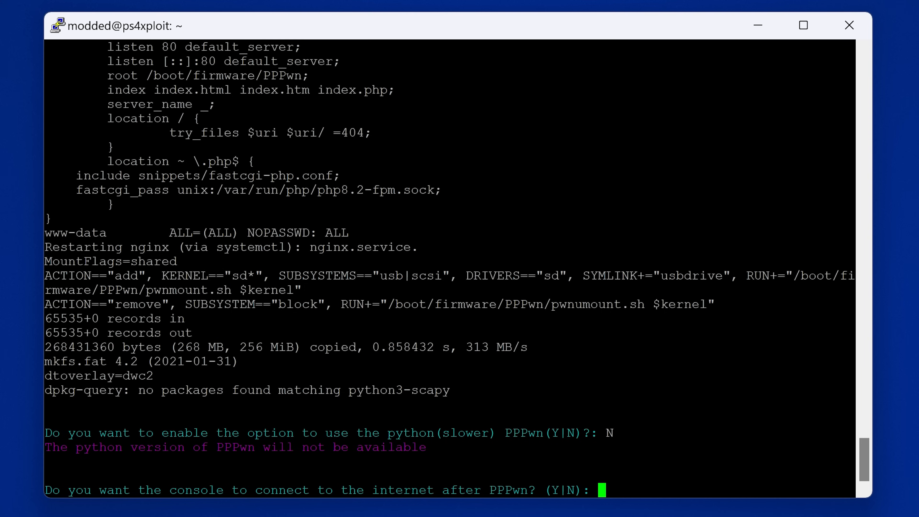
text(Y)
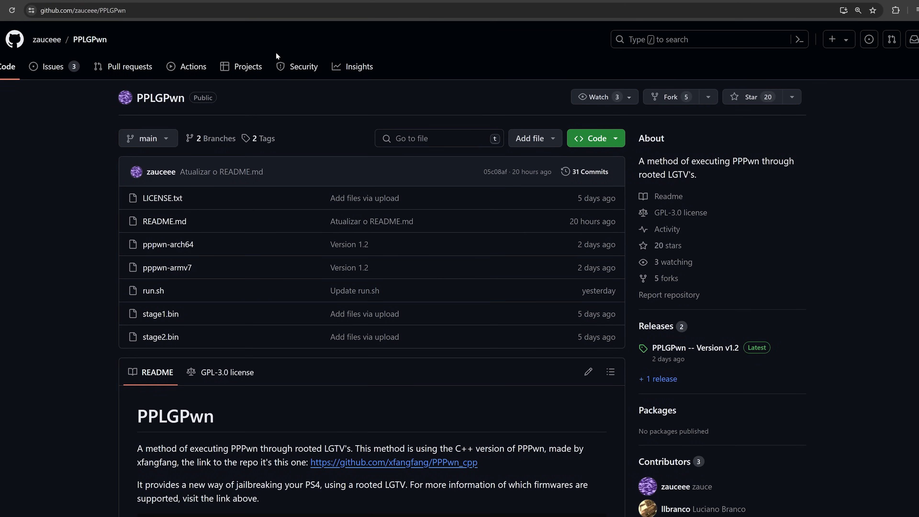
mouse_move(214, 138)
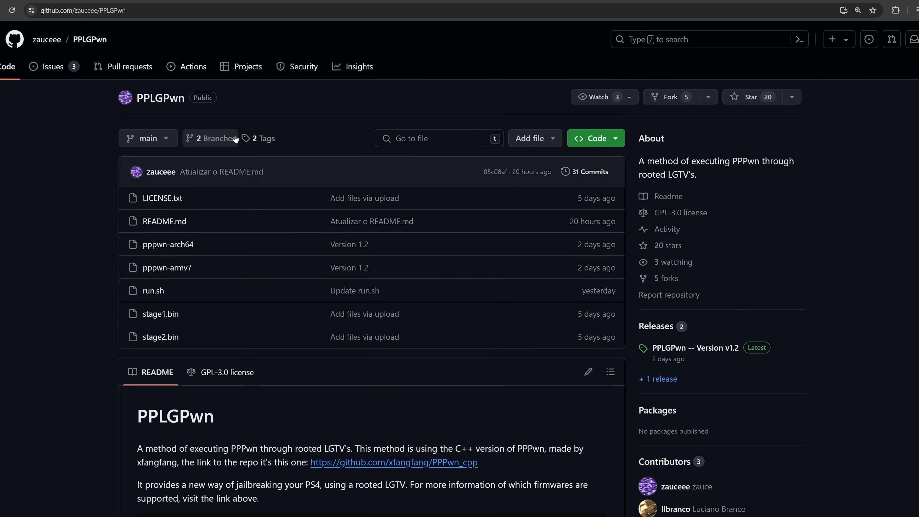
mouse_move(230, 145)
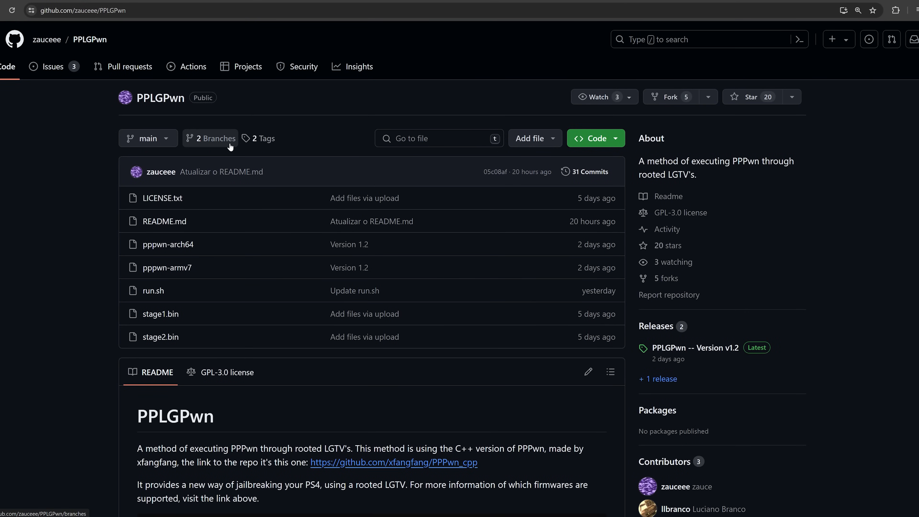
mouse_move(279, 279)
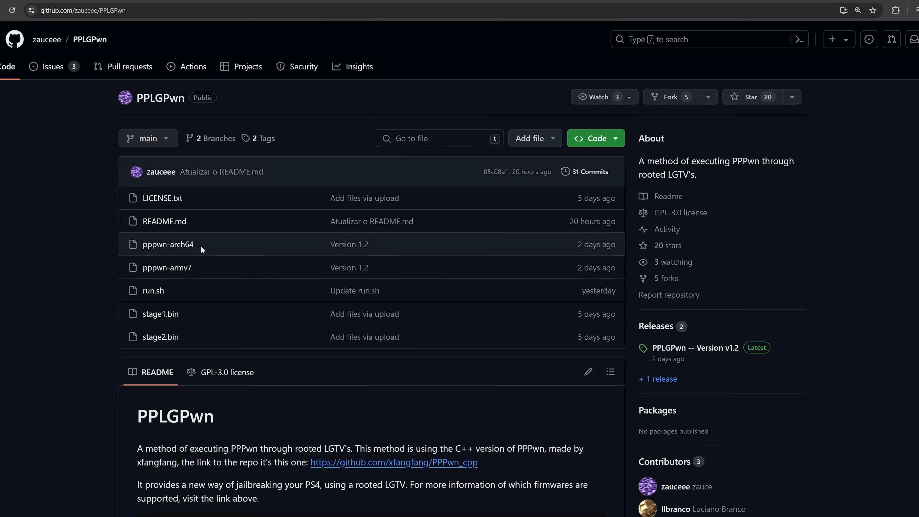
mouse_move(168, 269)
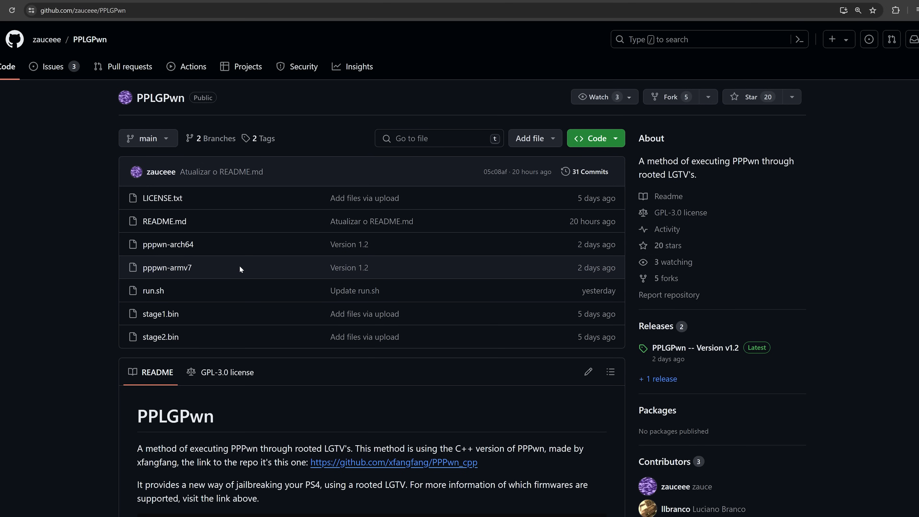
Scroll through the zauceee/PPLGPwn README for the rooted LG TV method.
scroll(down, 3)
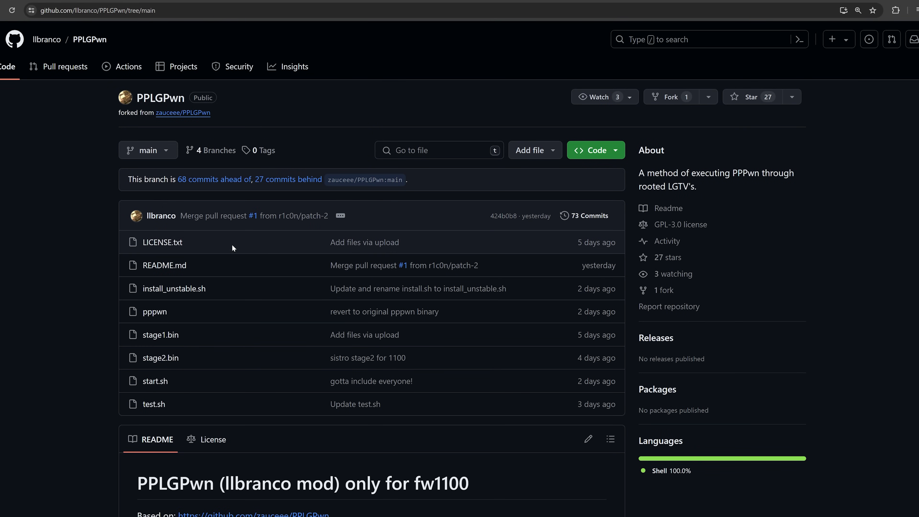
mouse_move(162, 243)
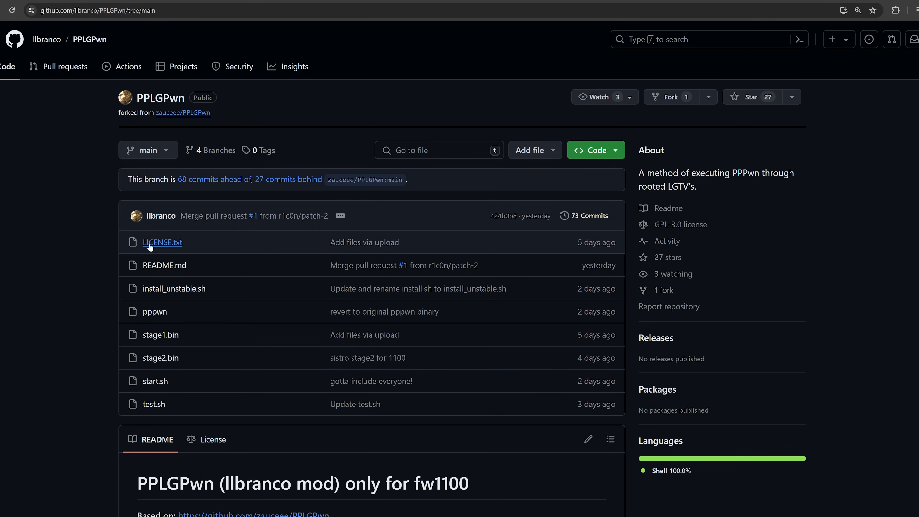
mouse_move(624, 424)
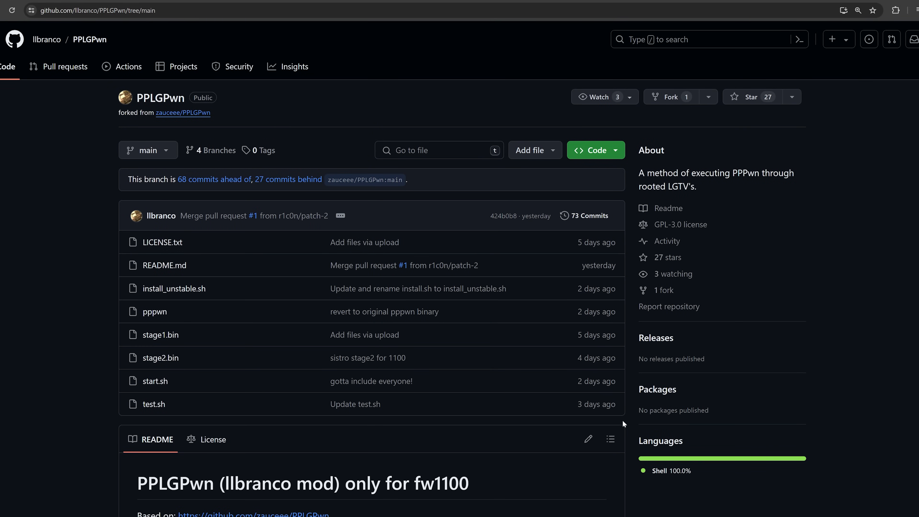
mouse_move(239, 283)
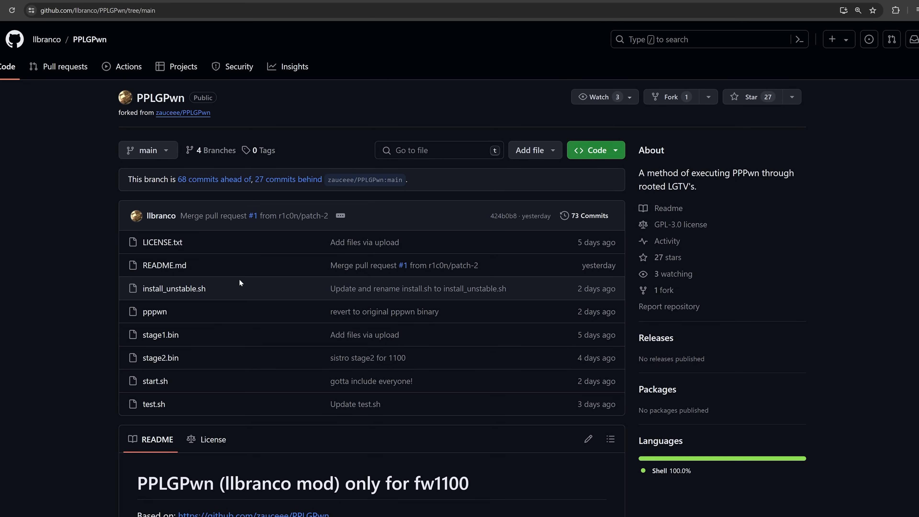
mouse_move(237, 277)
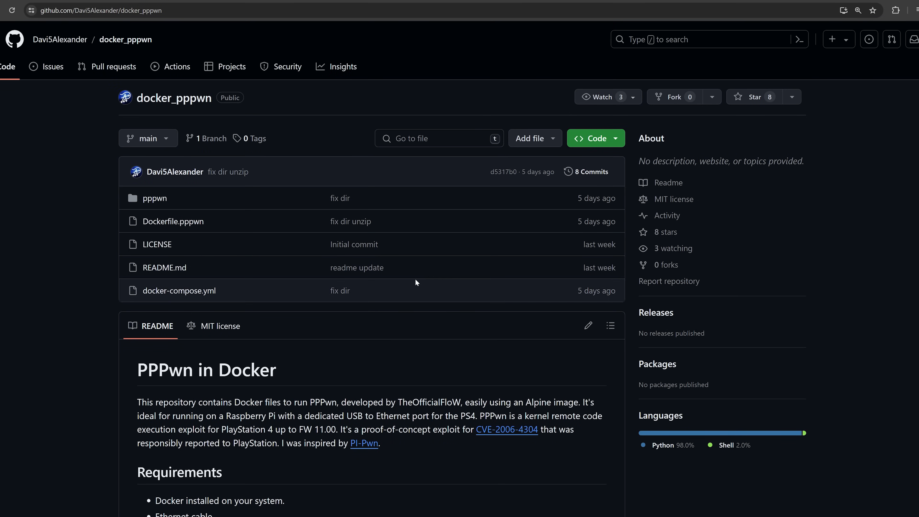
mouse_move(319, 212)
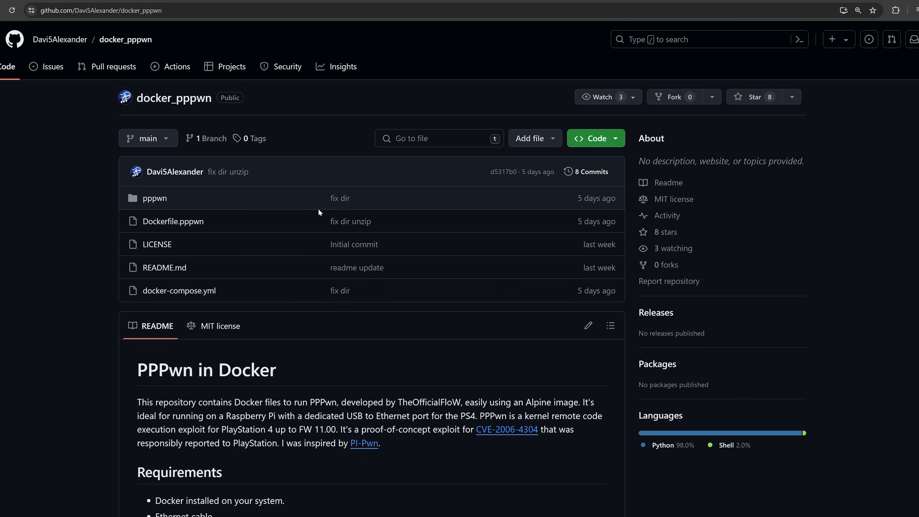
mouse_move(336, 66)
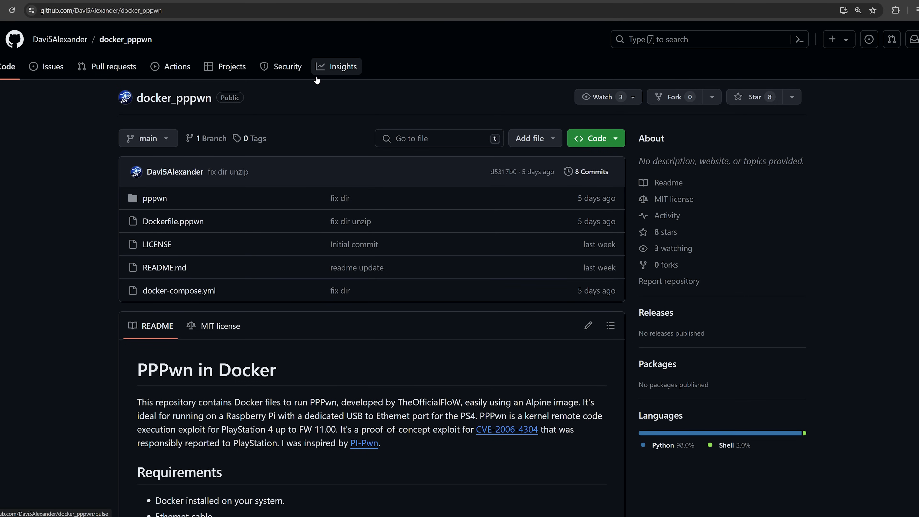
mouse_move(62, 214)
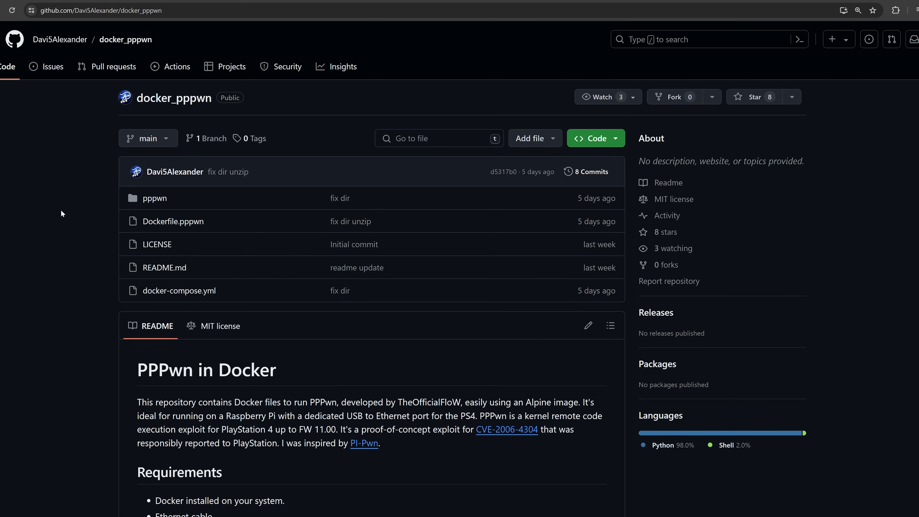
Scroll through the DaviSAlexander/docker_pppwn README for the Docker method.
scroll(down, 3)
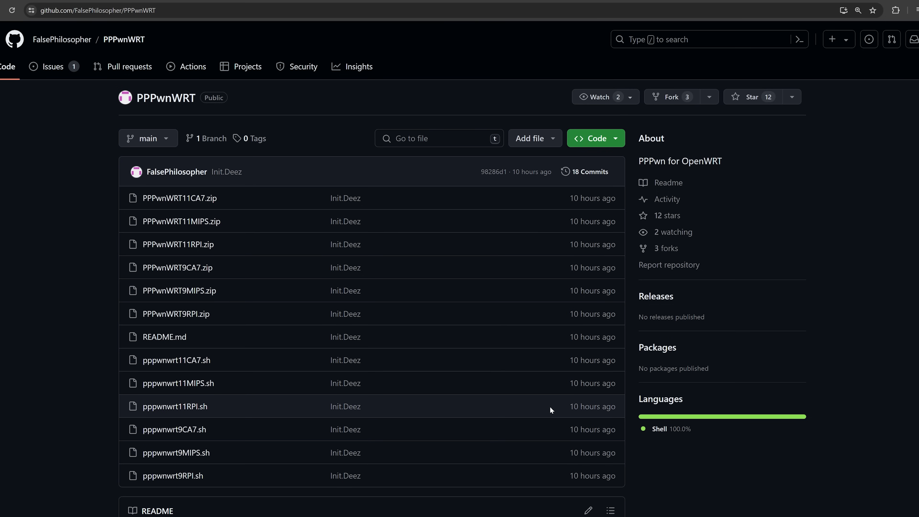
Scroll the PPPwnWRT README down to the Install section listing per-firmware wget commands.
scroll(down, 3)
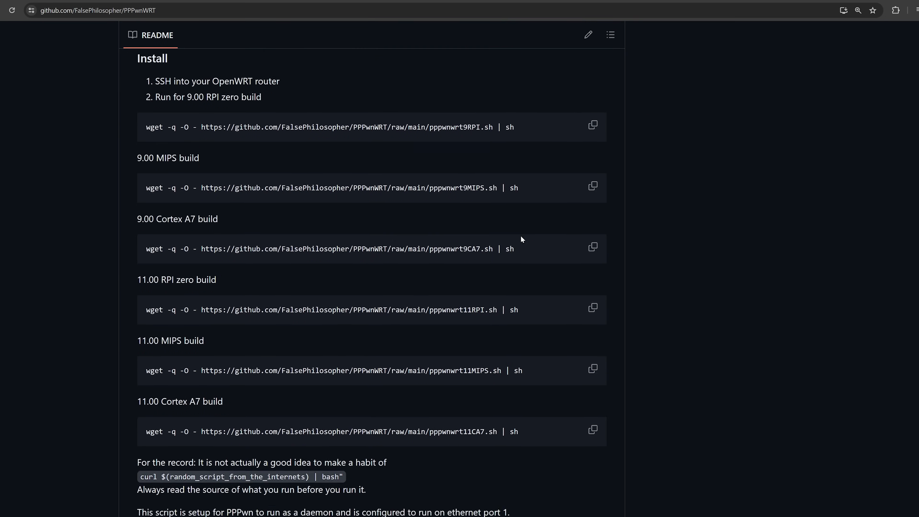